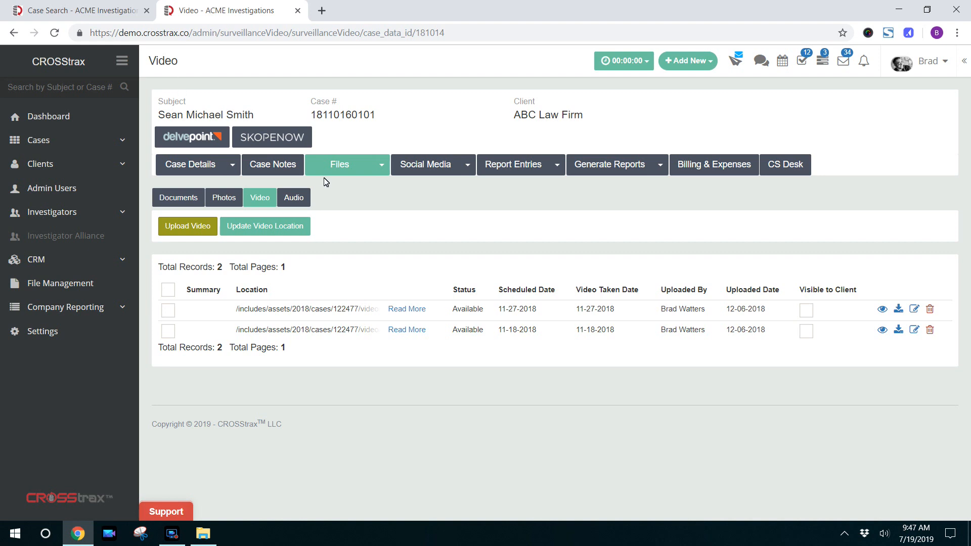
{"action": "mouse_move", "coordinate": [379, 218]}
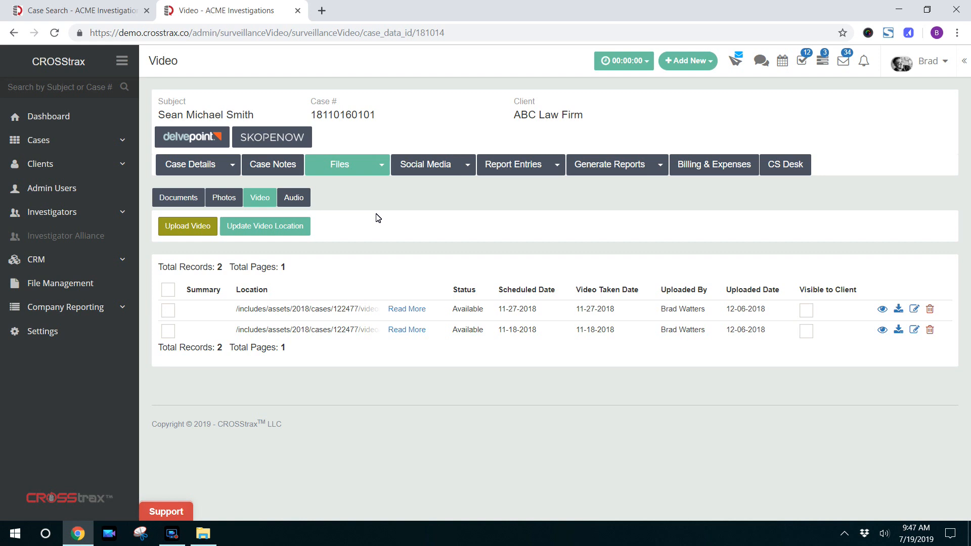
{"action": "mouse_move", "coordinate": [372, 219]}
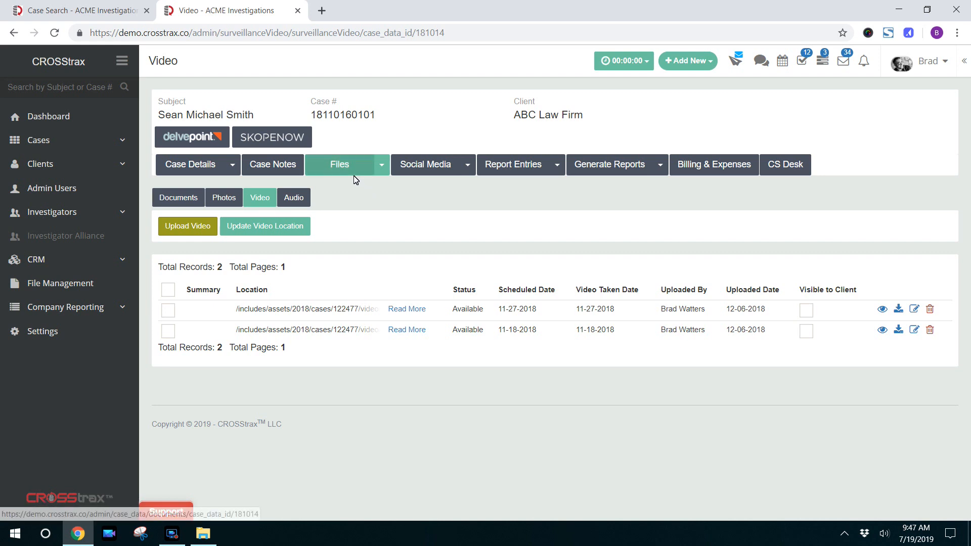
{"action": "mouse_move", "coordinate": [196, 236]}
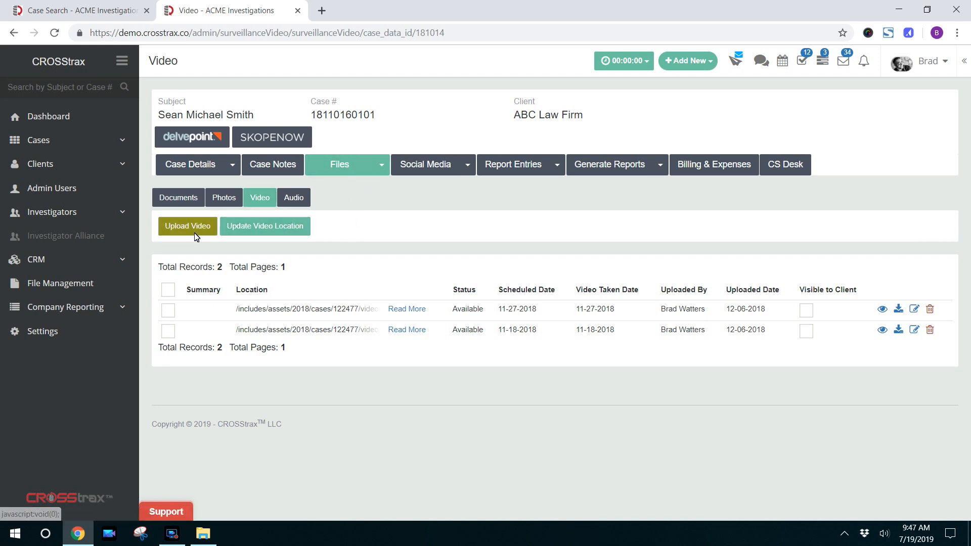
{"action": "left_click", "coordinate": [188, 226]}
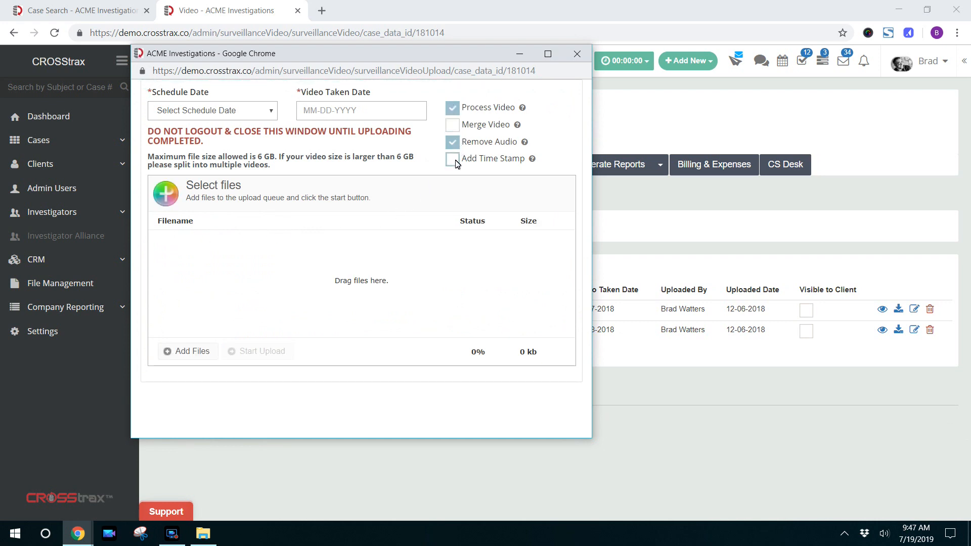
Enable Add Time Stamp on the upload, showing the America/Chicago time zone.
{"action": "left_click", "coordinate": [452, 159]}
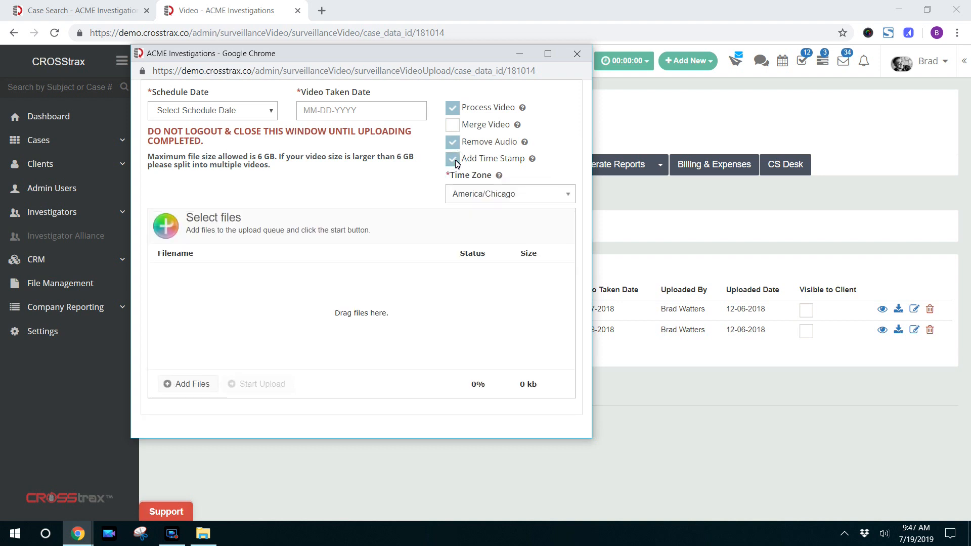